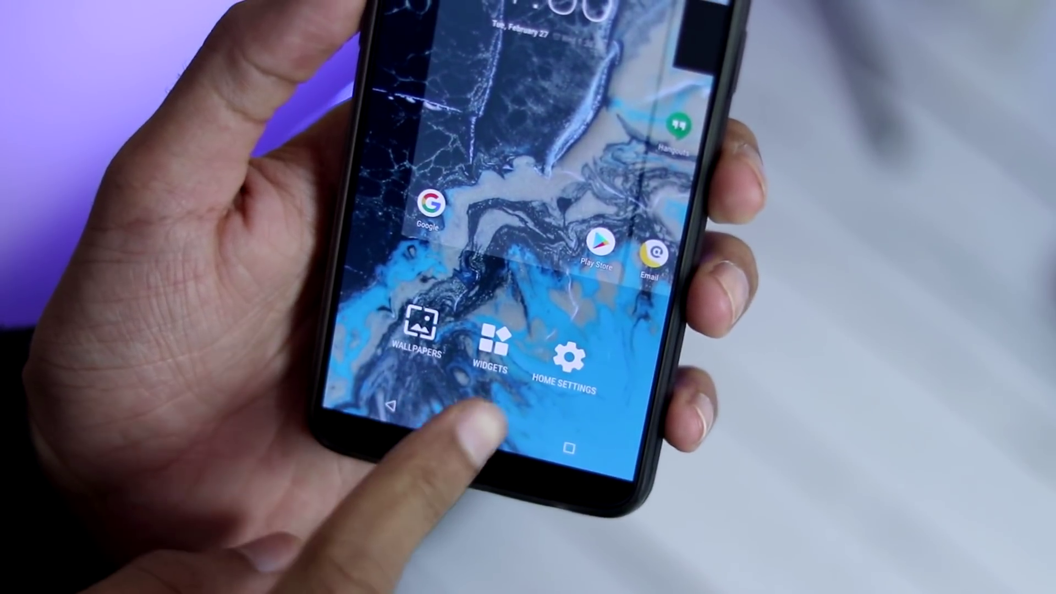
Reveal the home screen's Wallpapers, Widgets and Home Settings options.
{"action": "left_click", "coordinate": [565, 357]}
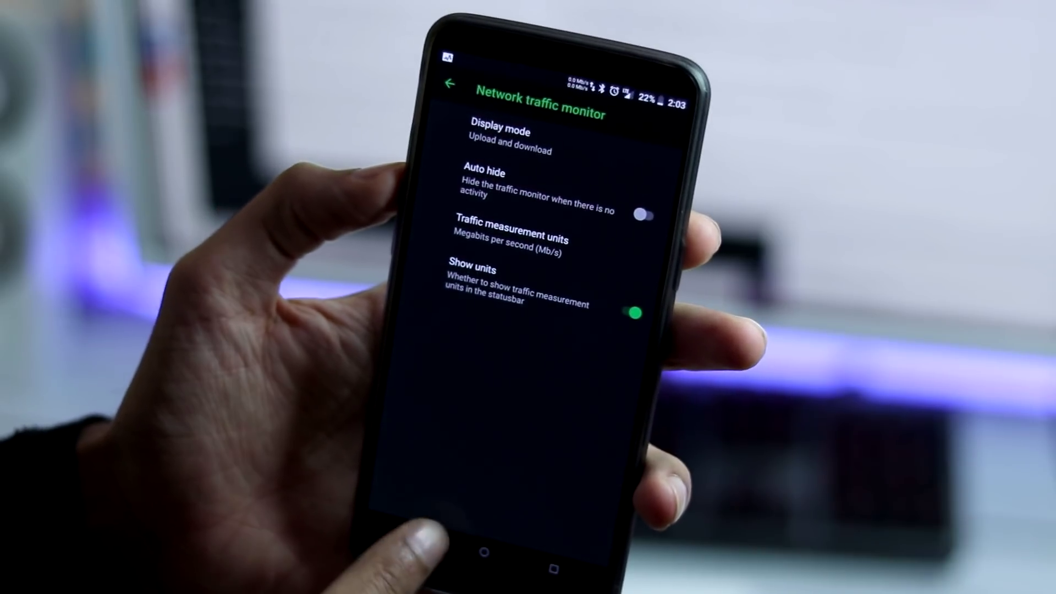
Review Network traffic monitor options: upload and download in Mb/s, units shown in status bar.
{"action": "left_click", "coordinate": [452, 84]}
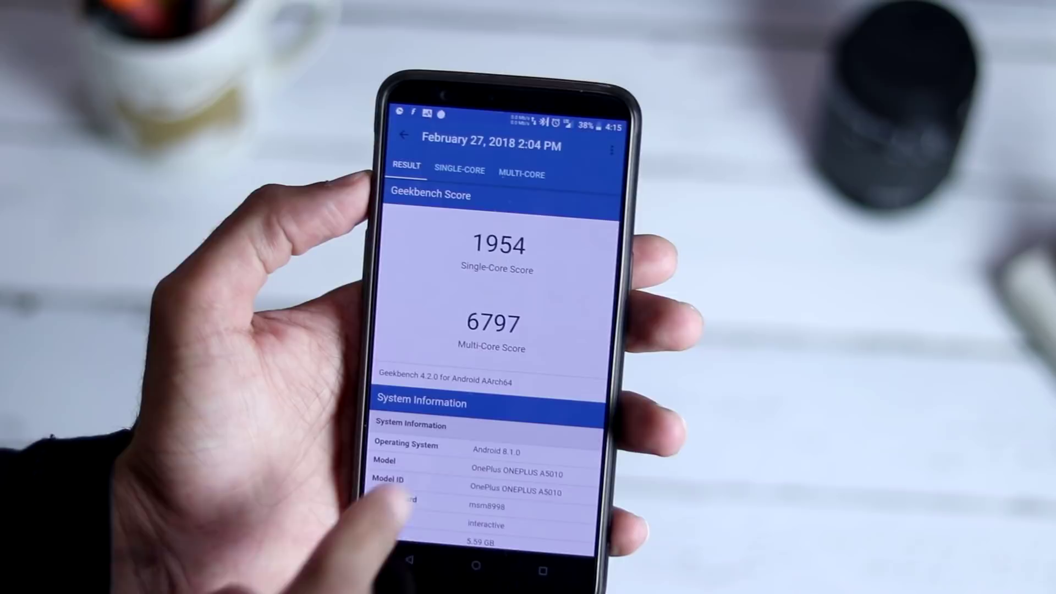
Compare the 1954 single-core score against Galaxy S7, Note 7, OnePlus 3 and Mi 5.
{"action": "left_click", "coordinate": [459, 169]}
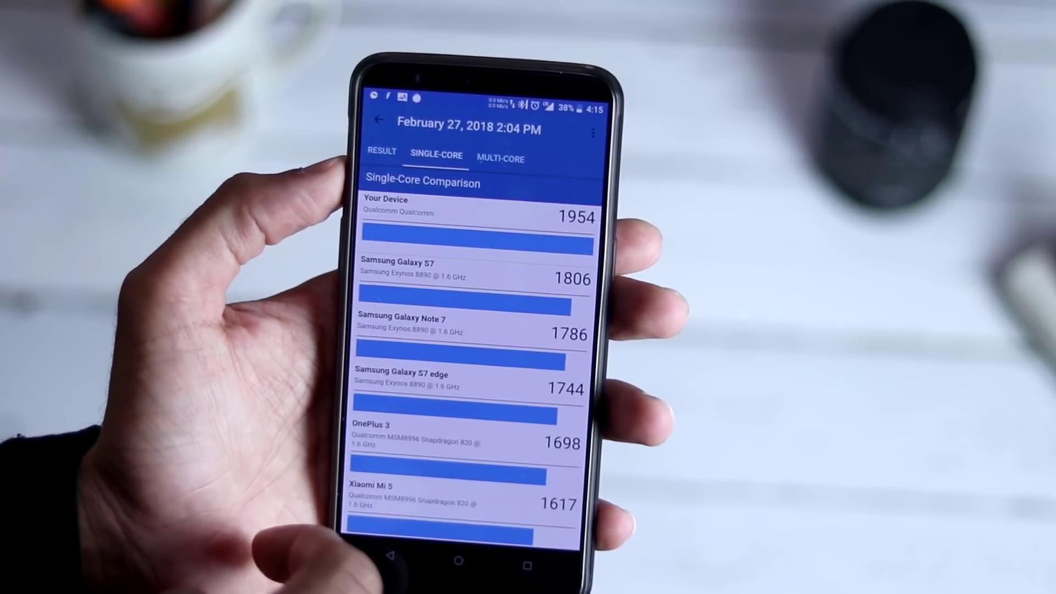
{"action": "scroll", "scroll_direction": "down", "scroll_amount": 3}
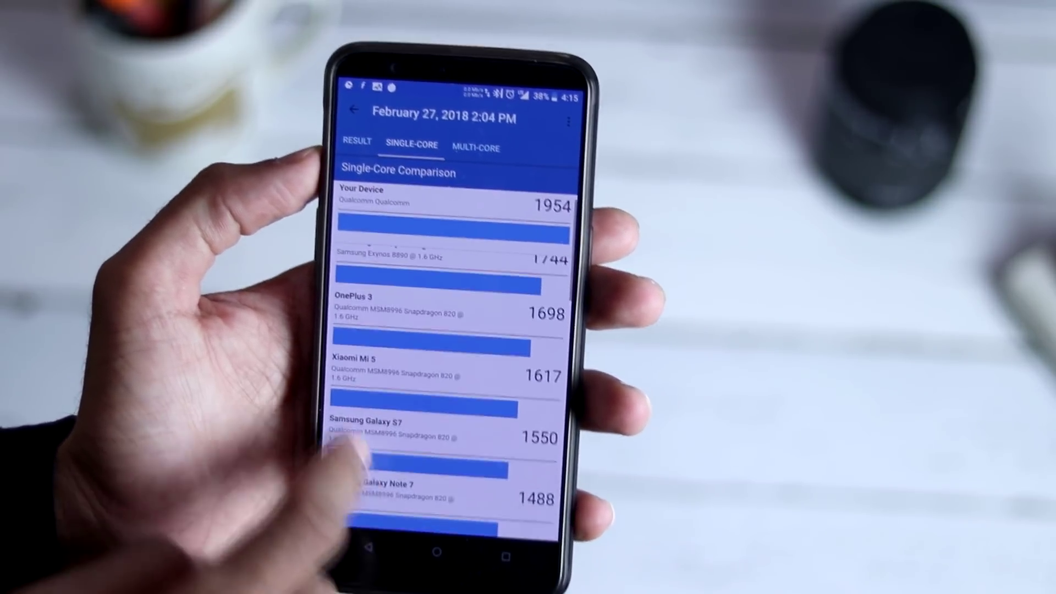